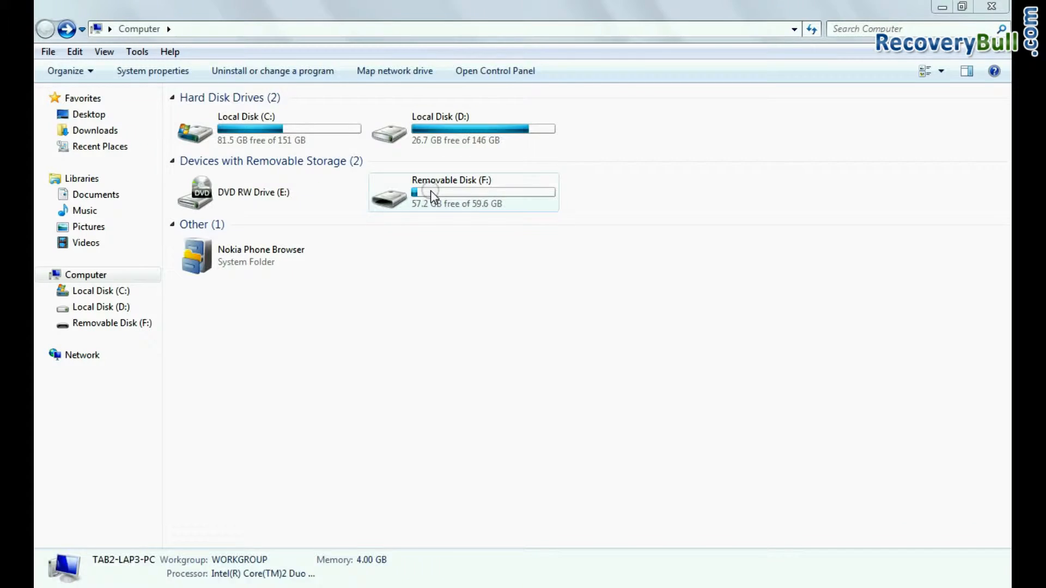
# Open Removable Disk F: and permanently delete all eight folders, confirming with Yes
pyautogui.doubleClick(432, 193)
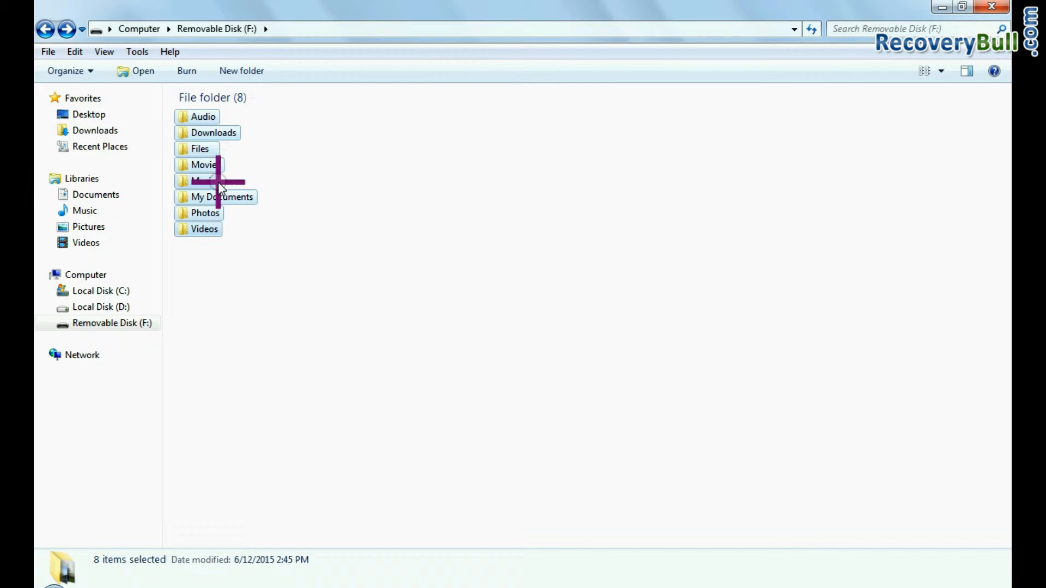
pyautogui.press('Delete')
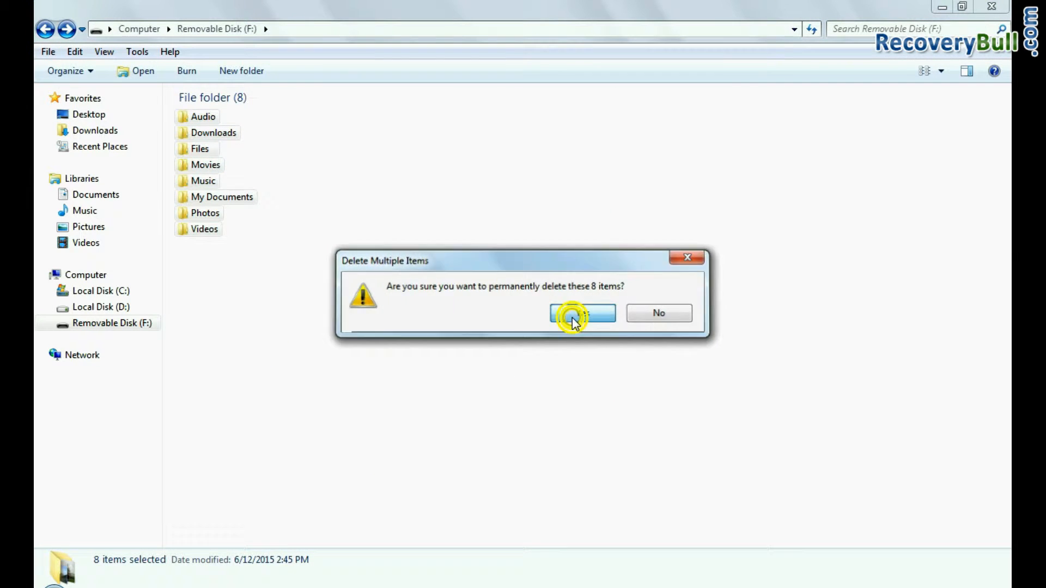
pyautogui.click(578, 313)
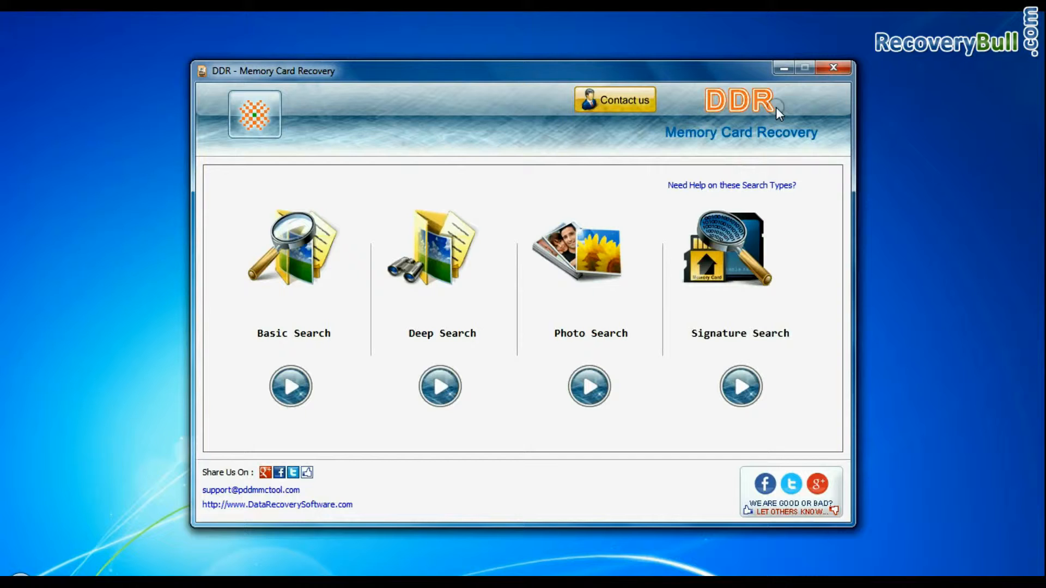
pyautogui.moveTo(809, 150)
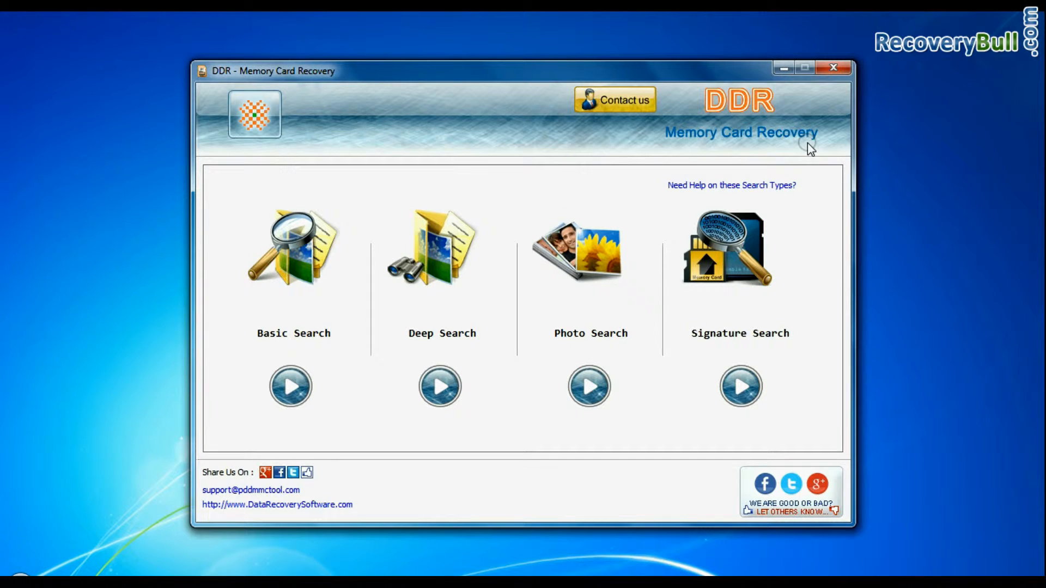
pyautogui.moveTo(314, 352)
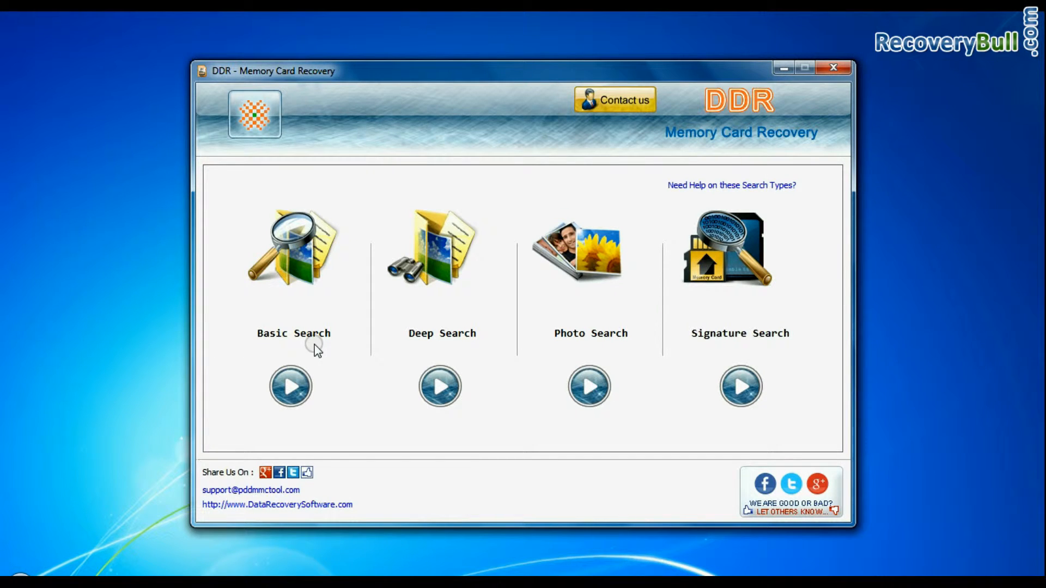
pyautogui.moveTo(597, 349)
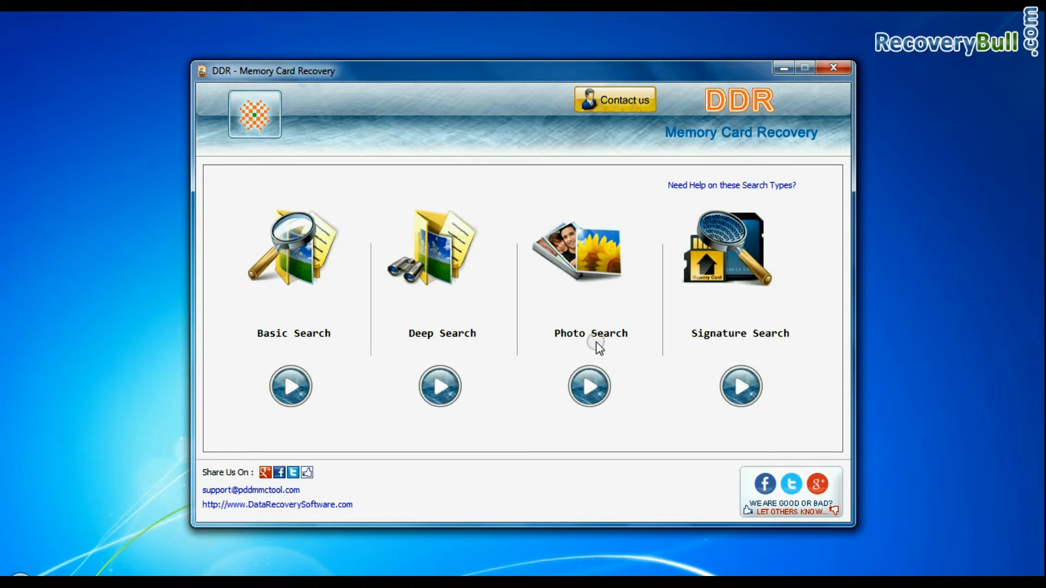
pyautogui.moveTo(258, 342)
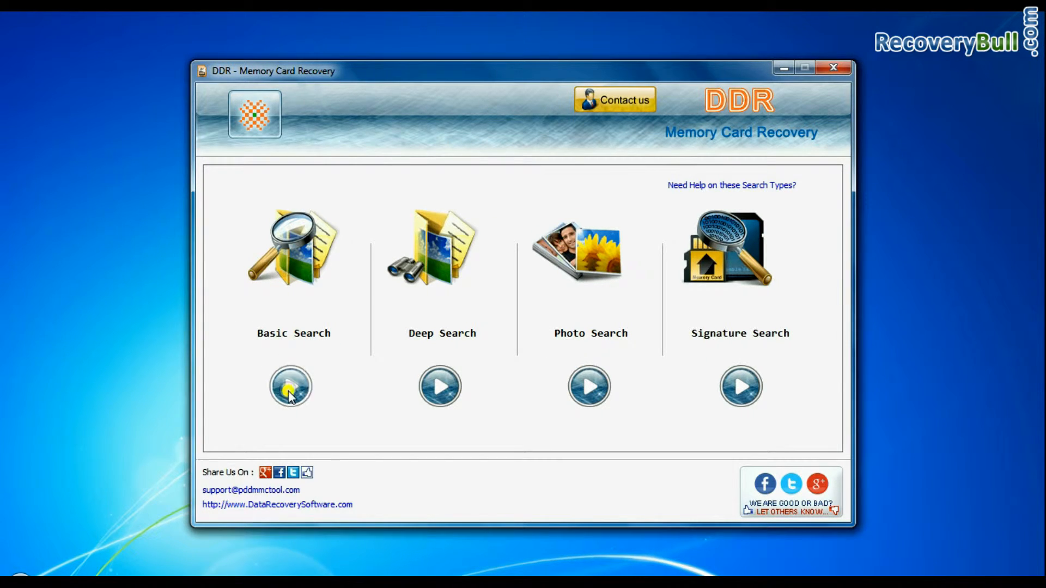
pyautogui.click(291, 386)
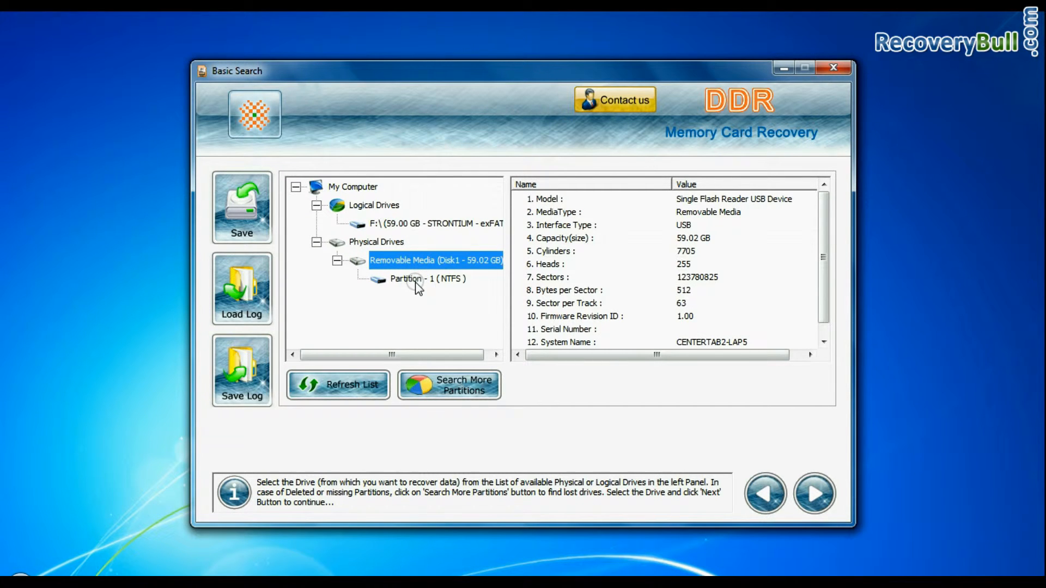
pyautogui.click(428, 278)
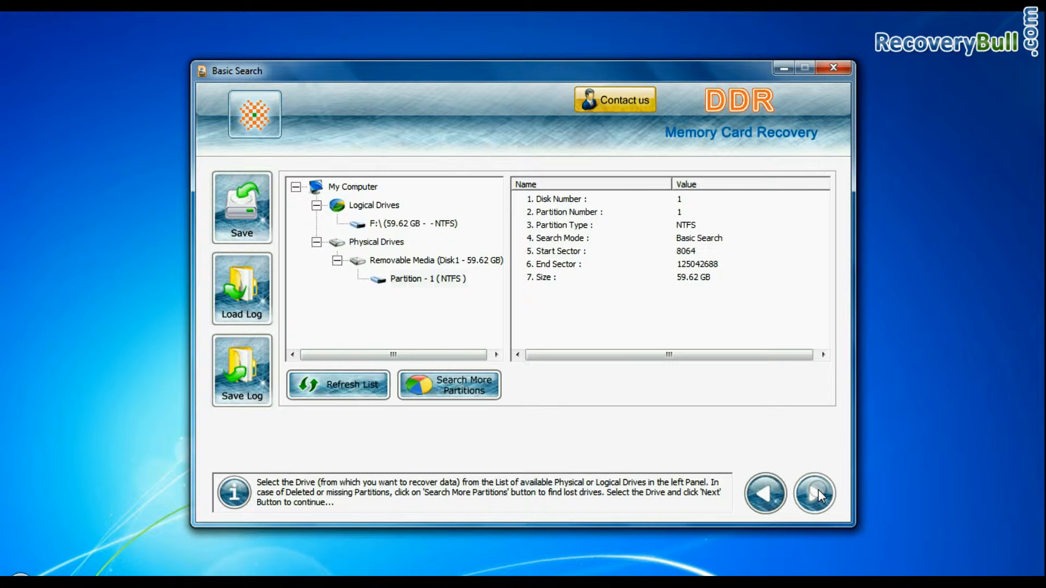
pyautogui.click(814, 494)
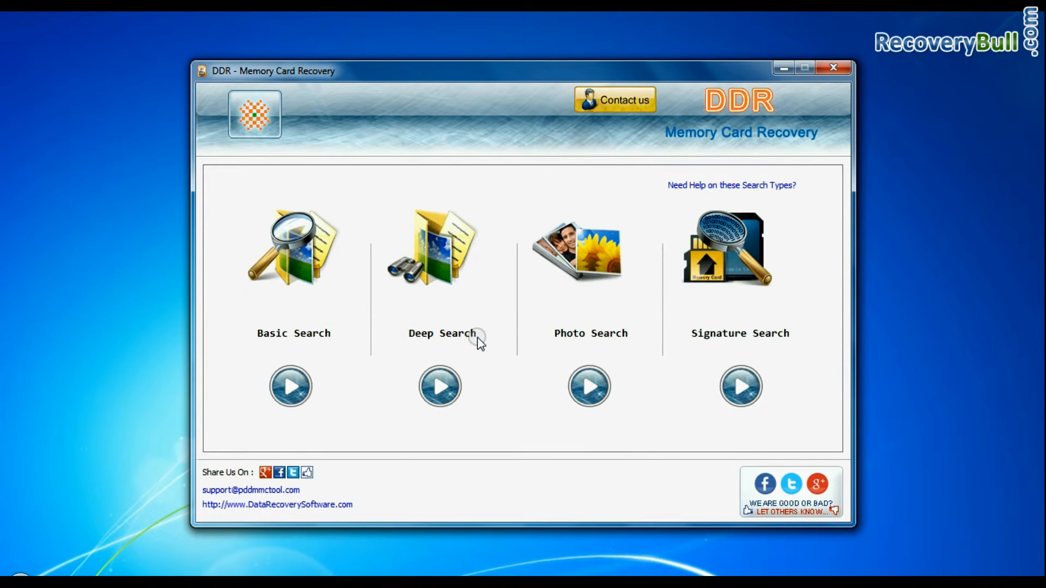
pyautogui.click(440, 386)
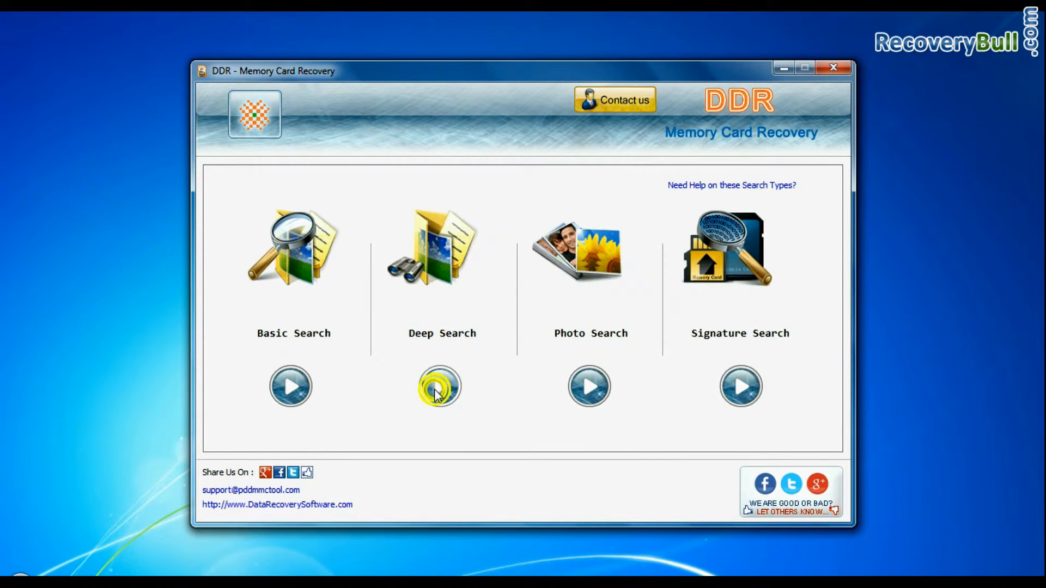
pyautogui.click(438, 386)
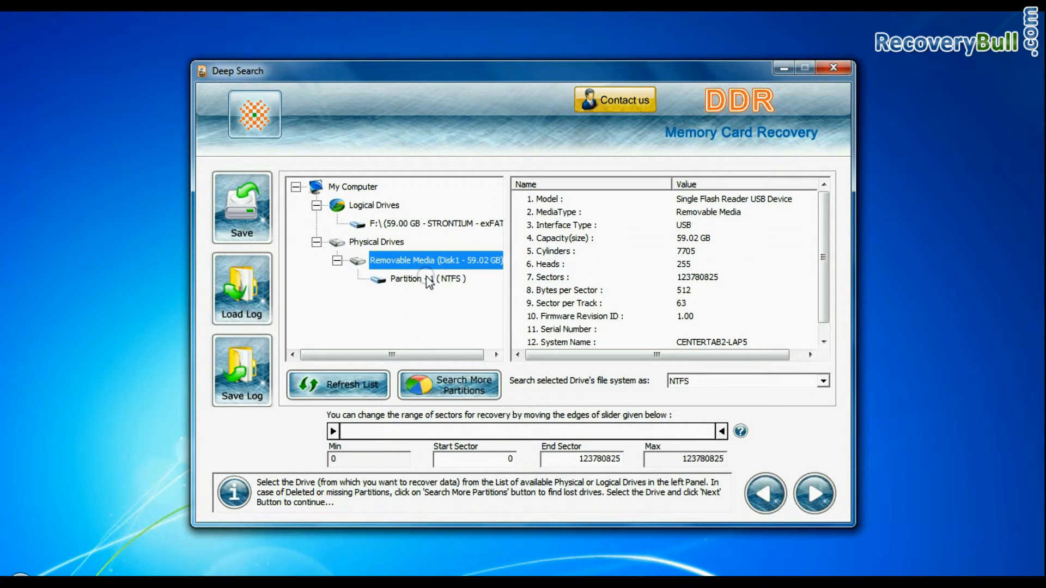
pyautogui.click(421, 279)
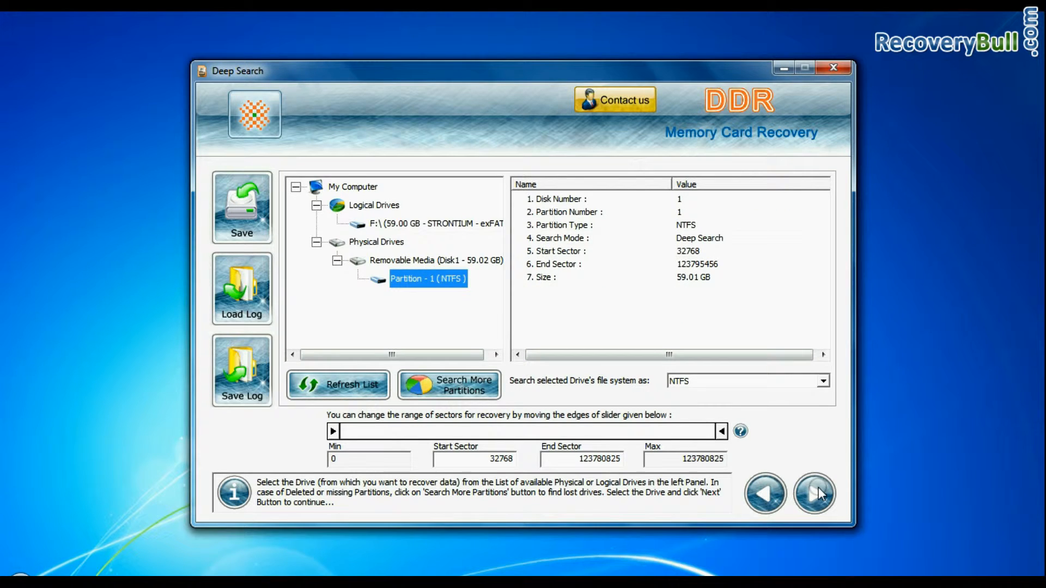
pyautogui.click(814, 494)
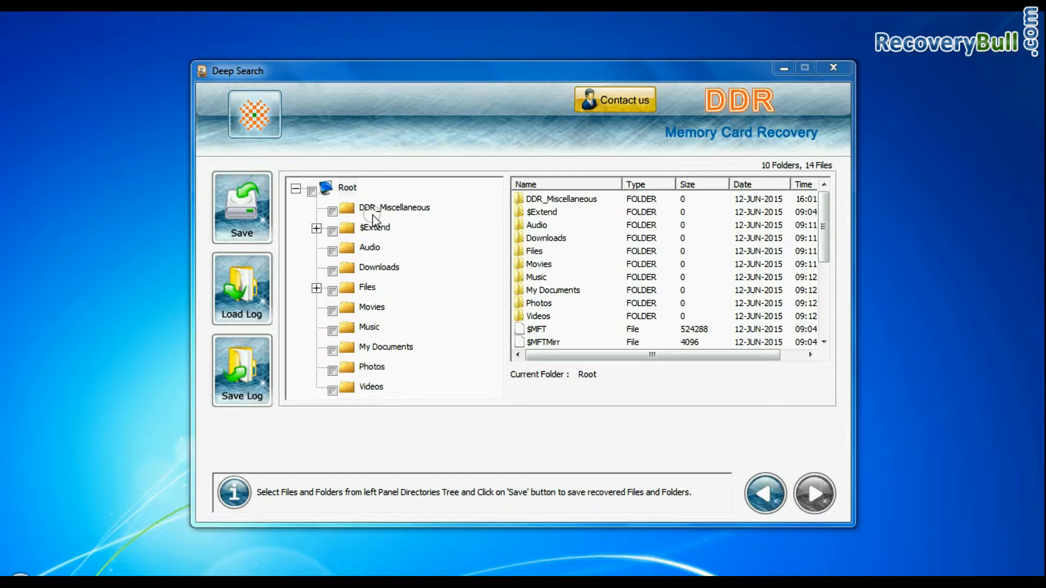
pyautogui.click(378, 267)
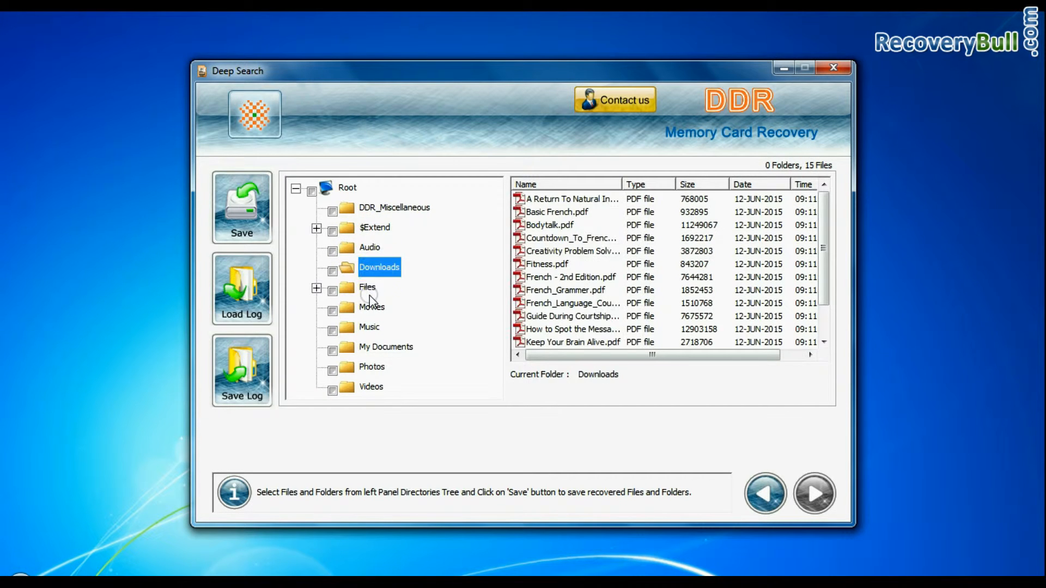
pyautogui.click(241, 206)
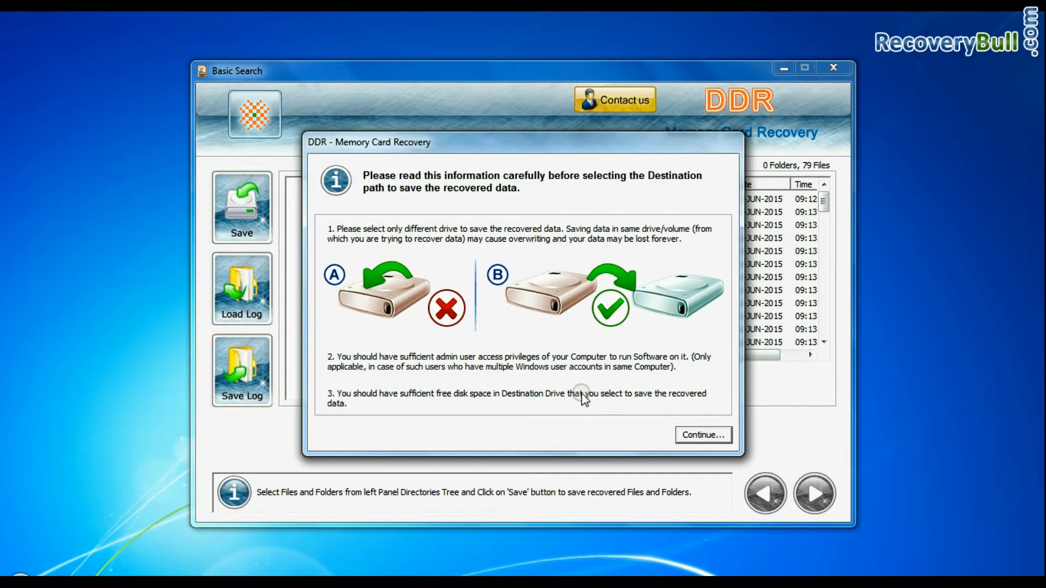
pyautogui.click(703, 435)
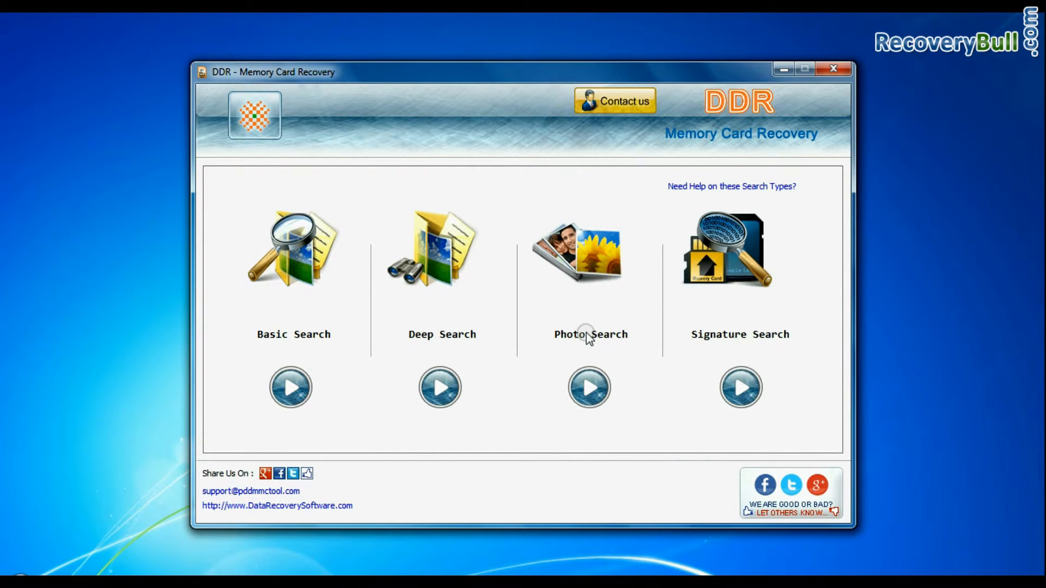
pyautogui.click(589, 388)
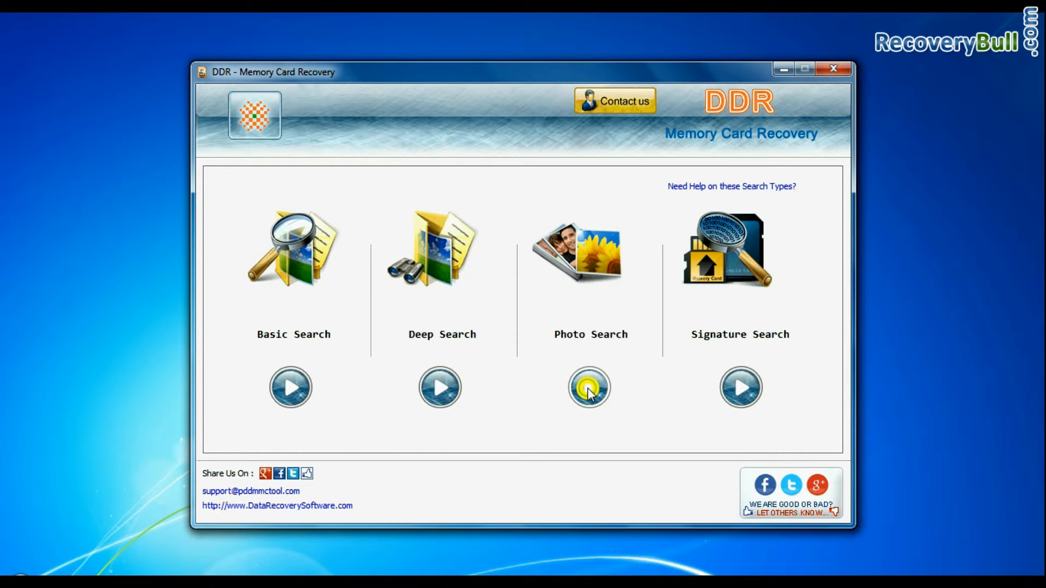
pyautogui.click(589, 388)
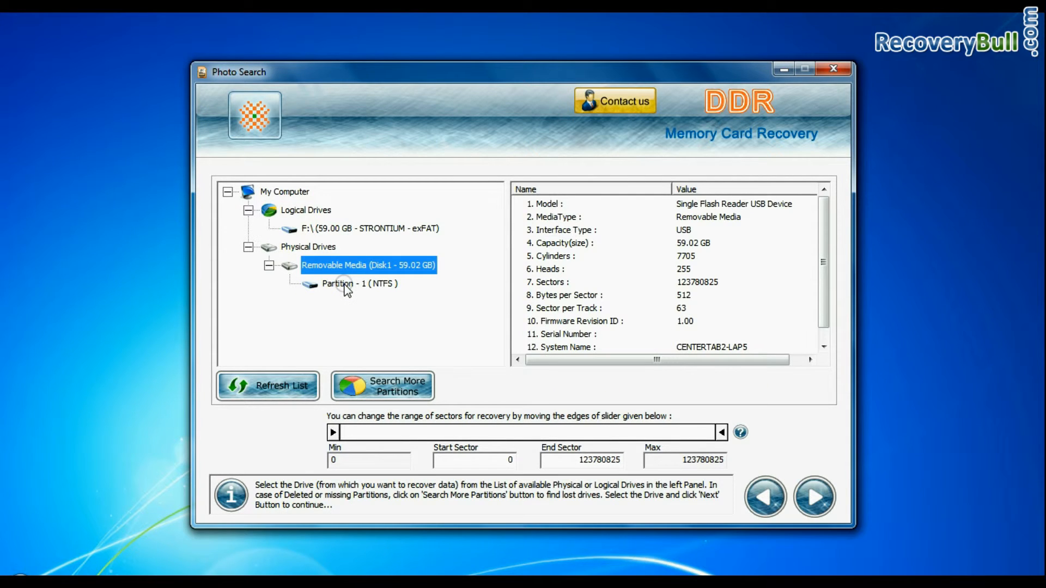
pyautogui.click(353, 284)
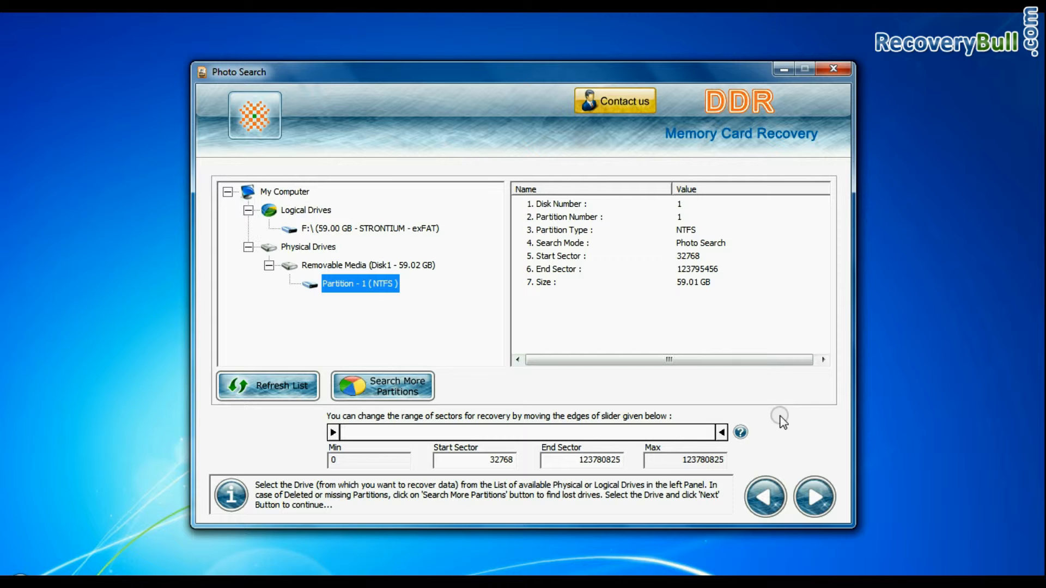
pyautogui.click(817, 496)
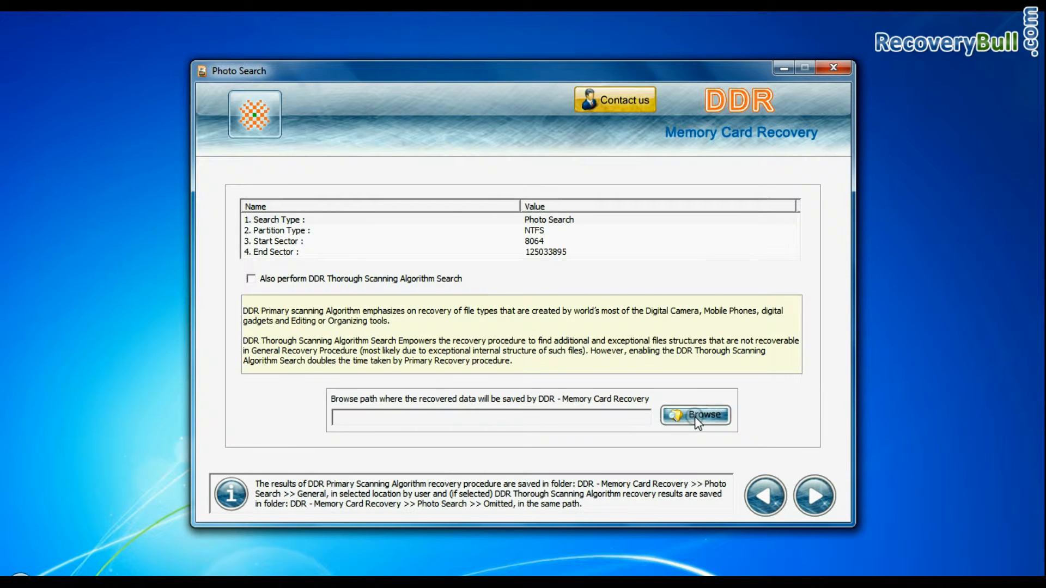
pyautogui.click(696, 415)
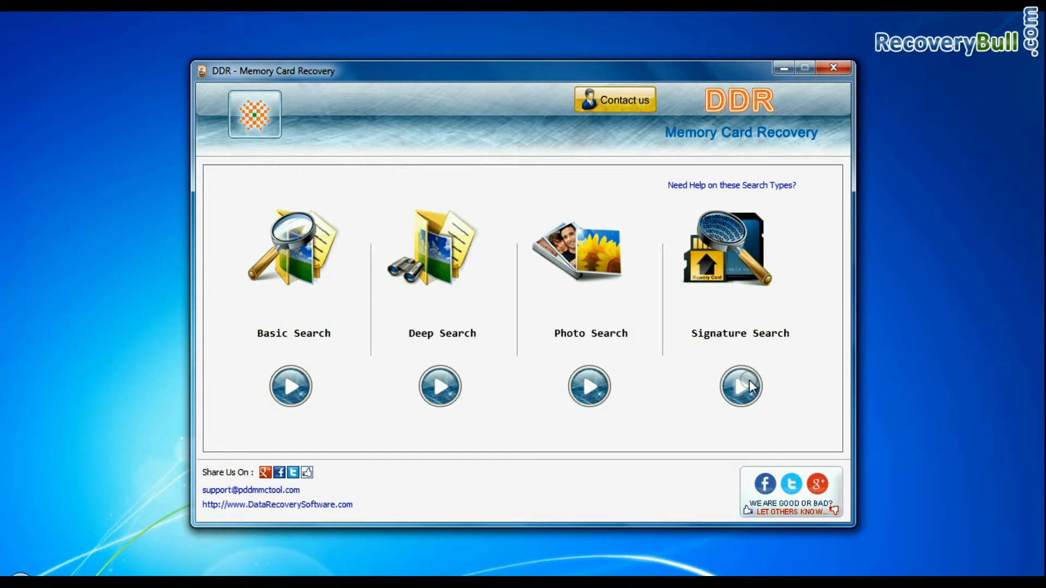
# Run a Signature Search on the card's Partition - 1, accepting the save-destination notice
pyautogui.click(740, 387)
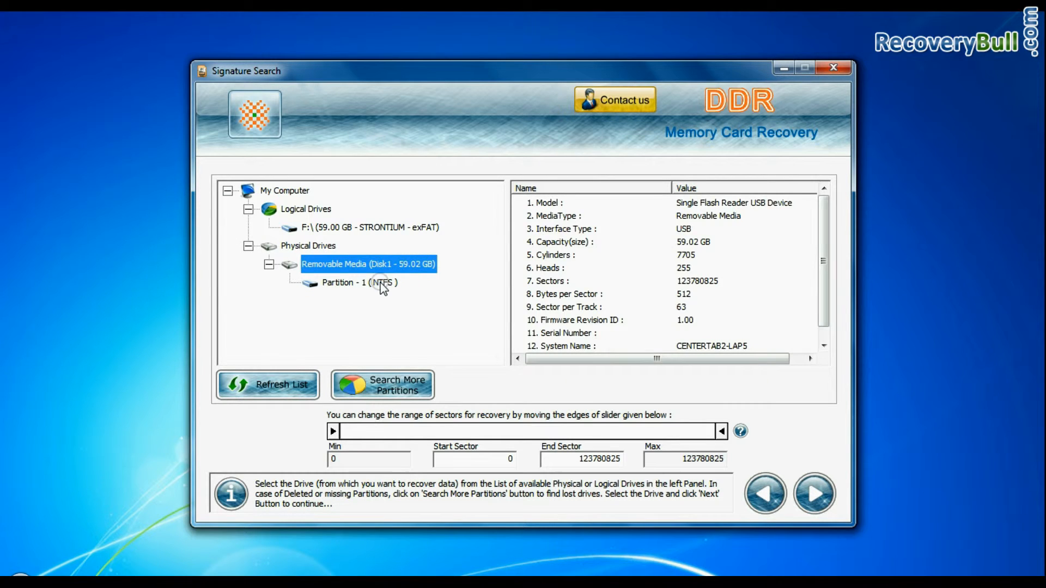
pyautogui.click(813, 493)
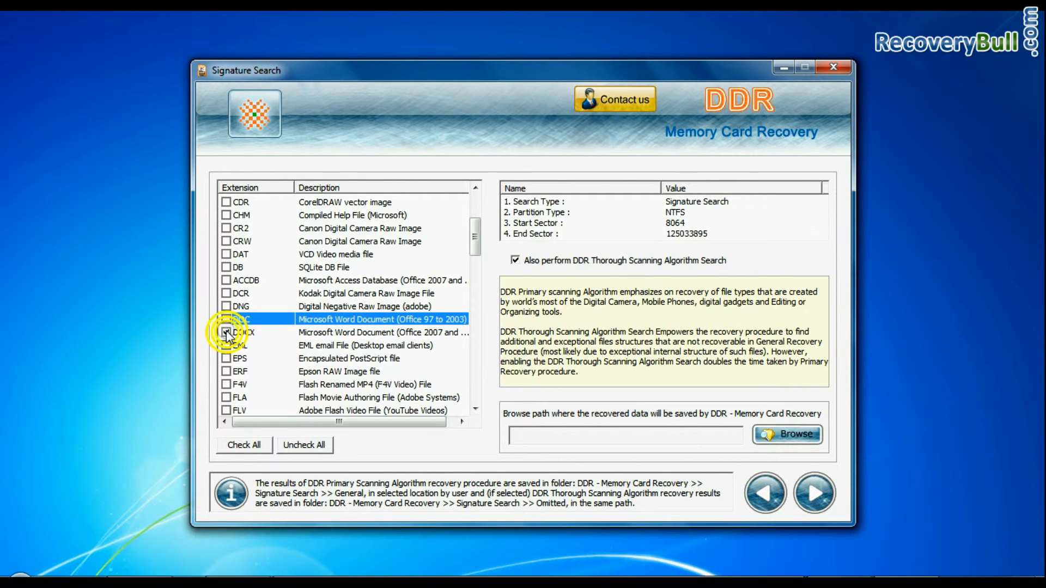
pyautogui.scroll(-3)
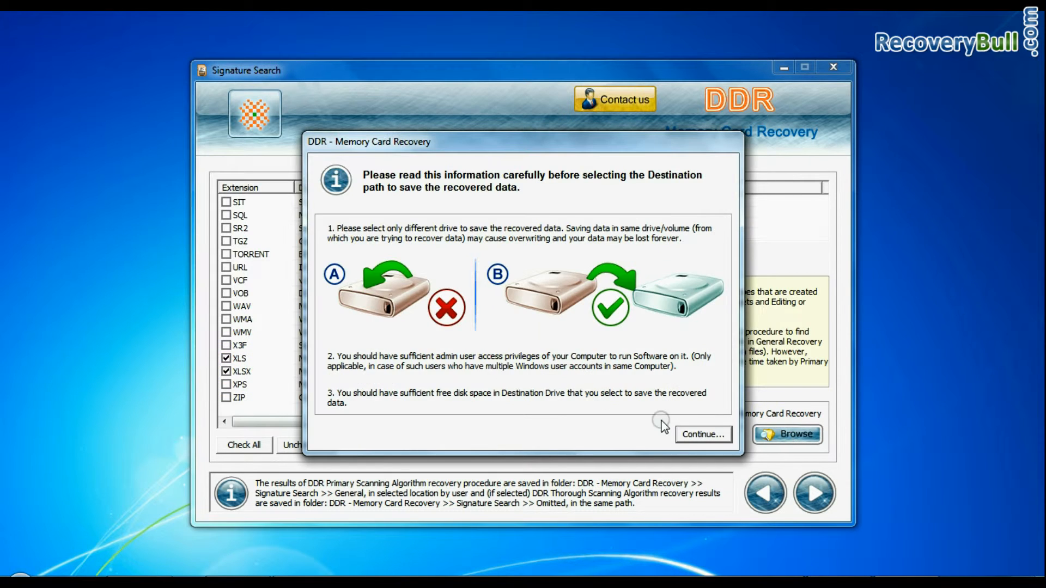
pyautogui.click(703, 434)
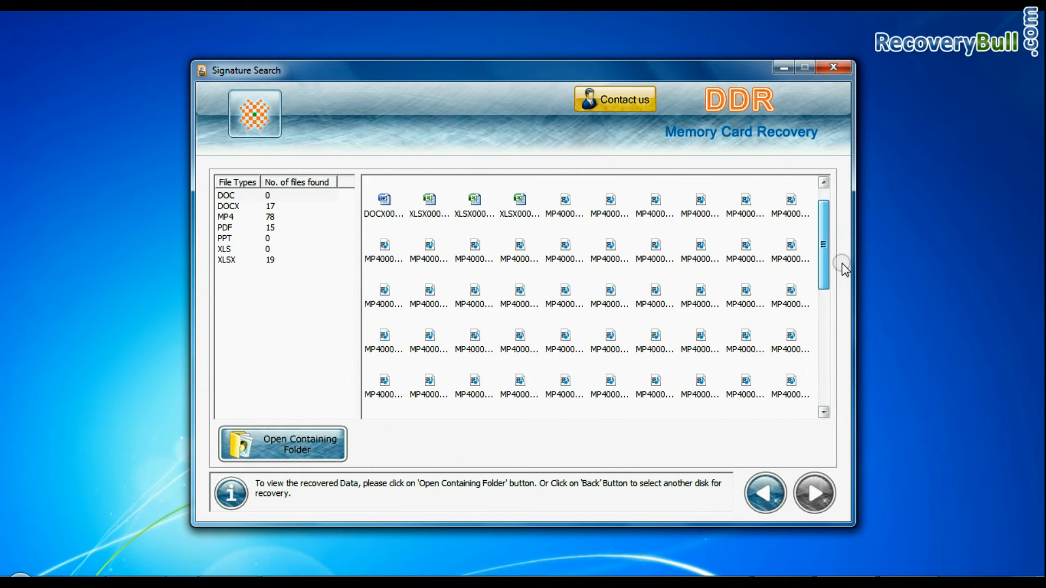
# Open the containing folder of the recovered files and its General folder
pyautogui.scroll(-3)
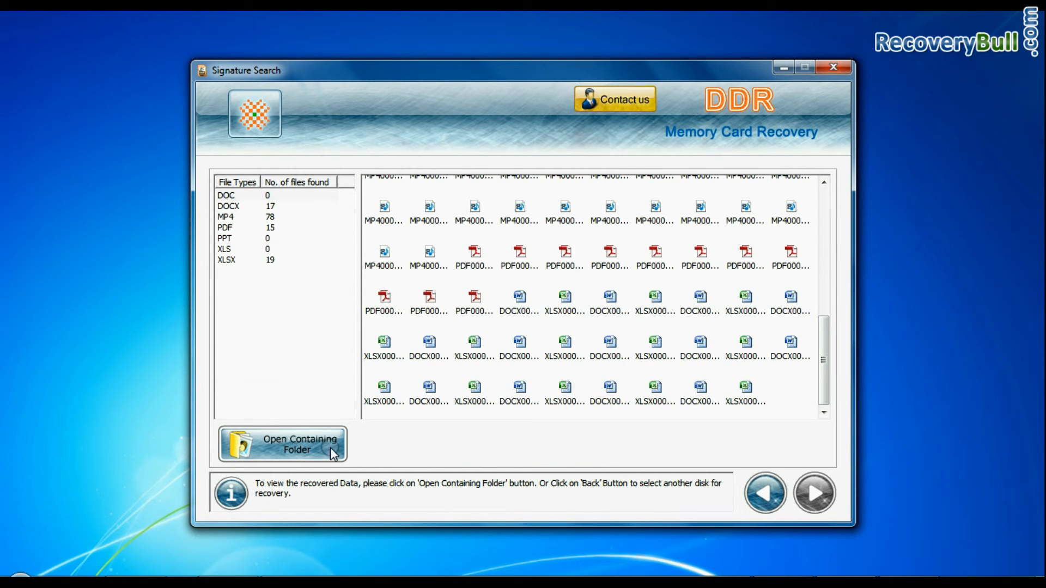
pyautogui.moveTo(290, 449)
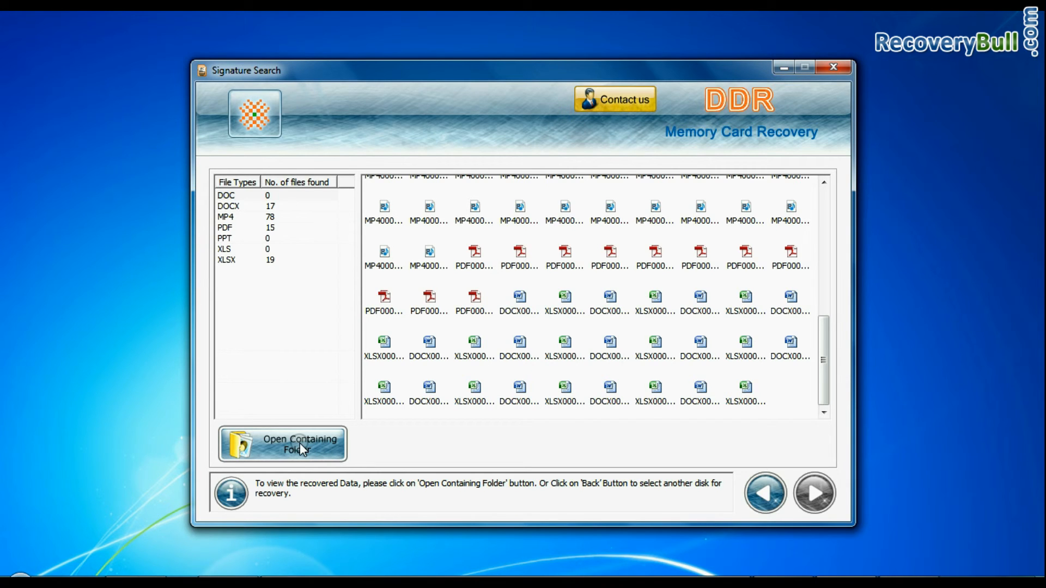
pyautogui.click(290, 444)
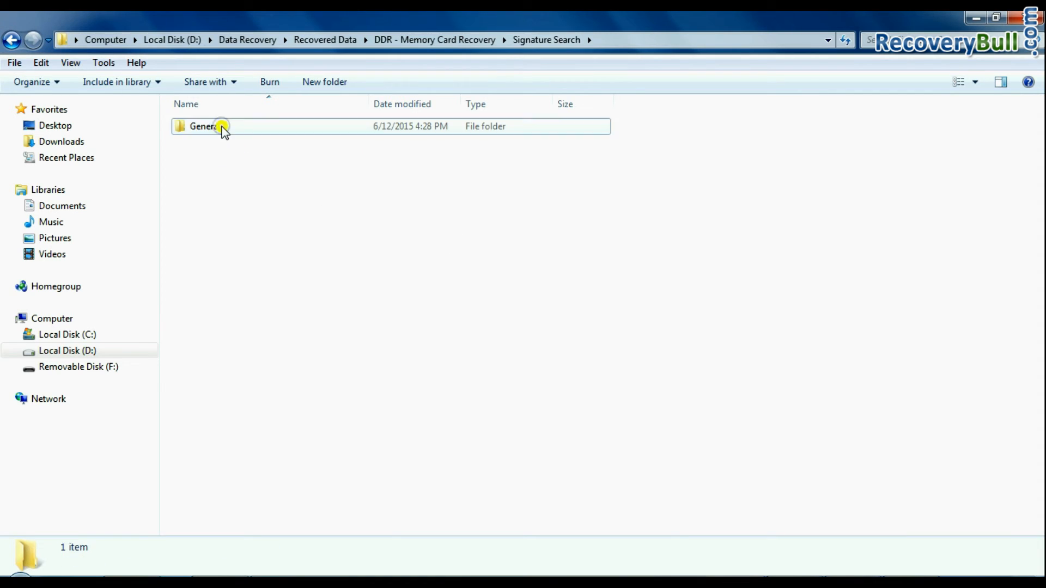
pyautogui.doubleClick(202, 126)
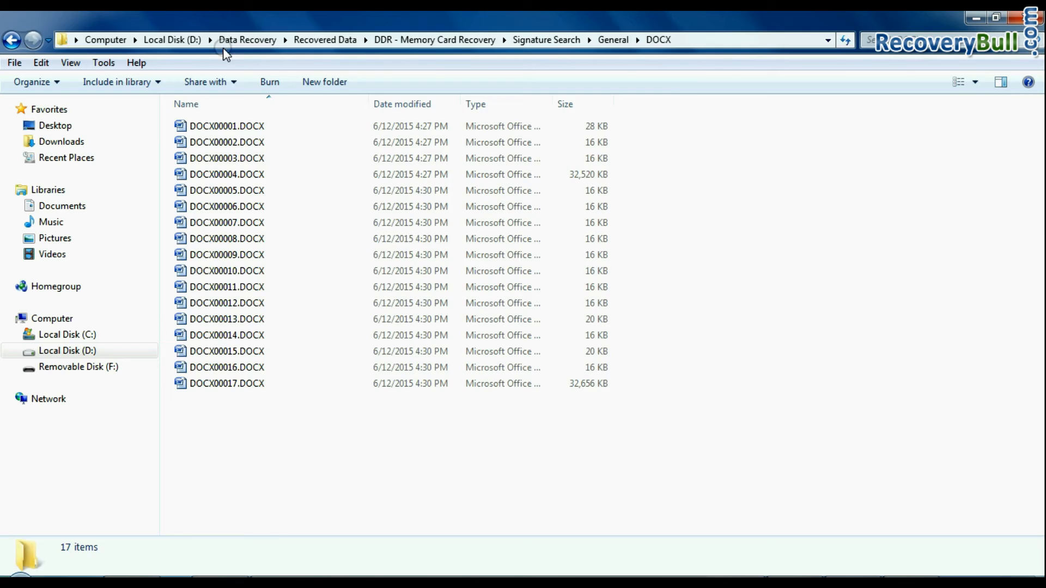